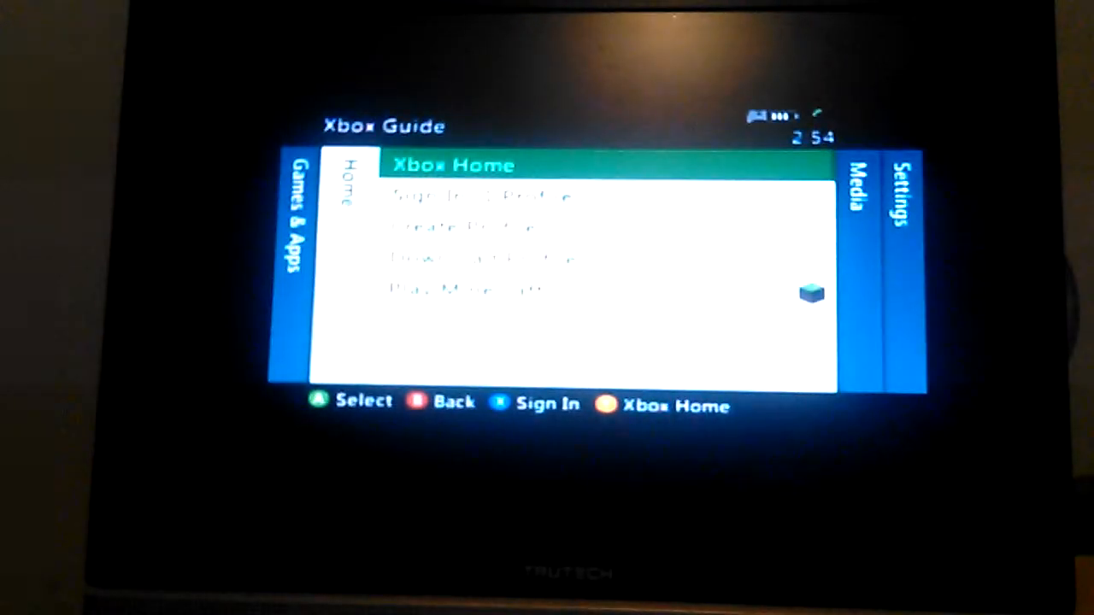
Choose Create Profile from the Xbox Guide to reach the on-screen name keyboard
key(down)
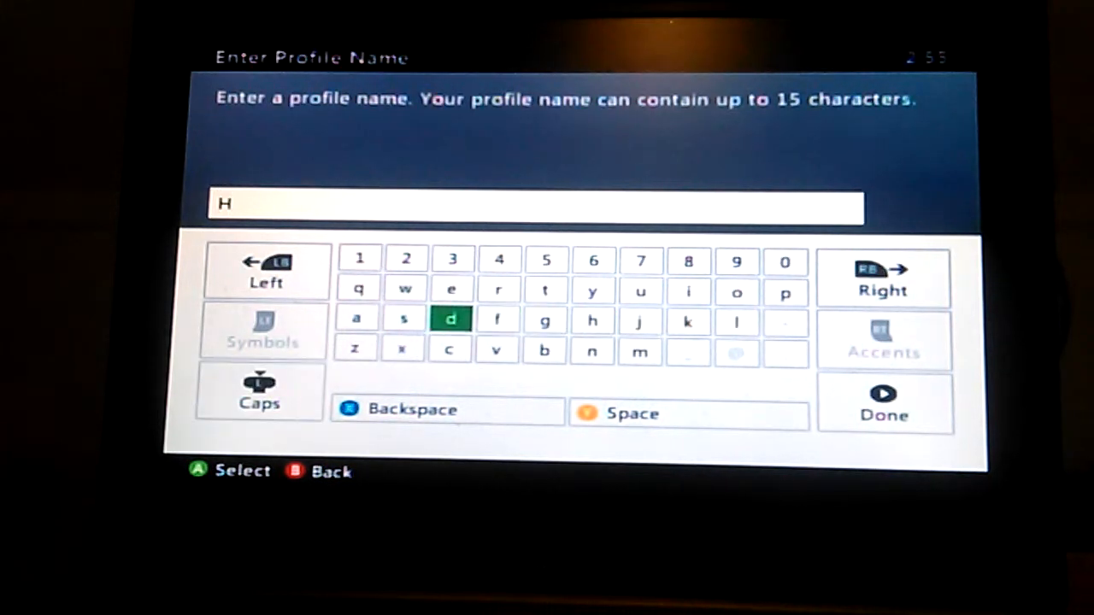
Name the offline profile 'Xanderific101' on the keyboard and confirm with Done
click(735, 294)
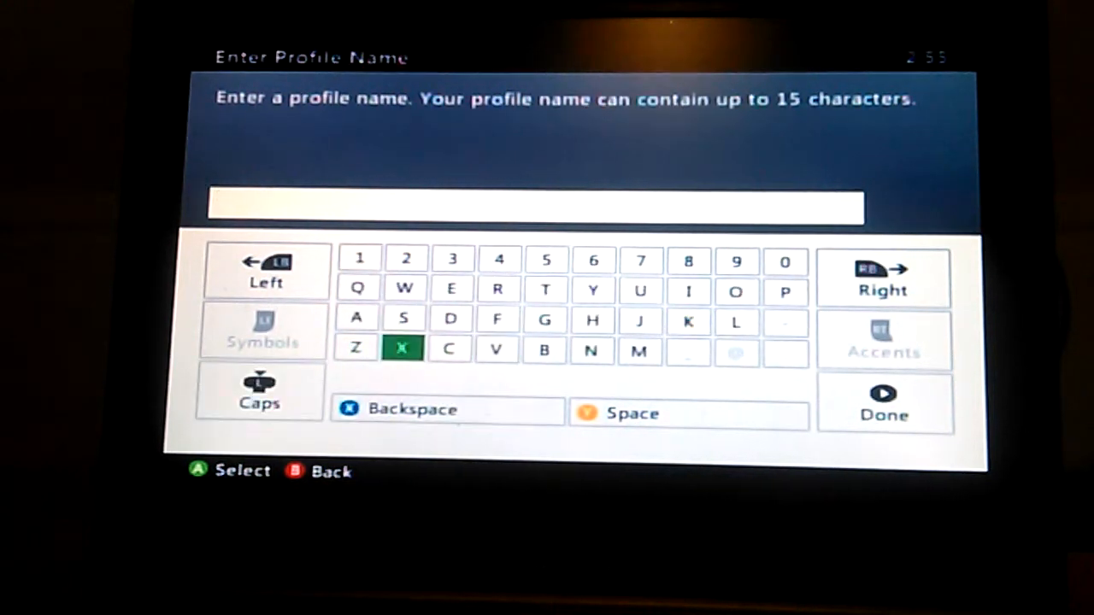
click(640, 352)
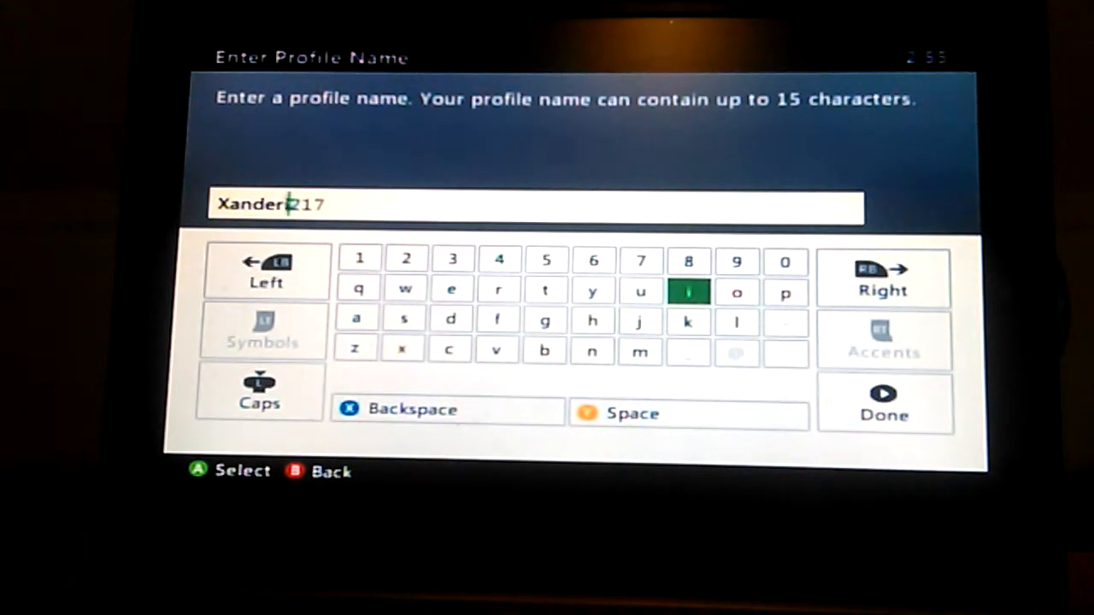
click(687, 290)
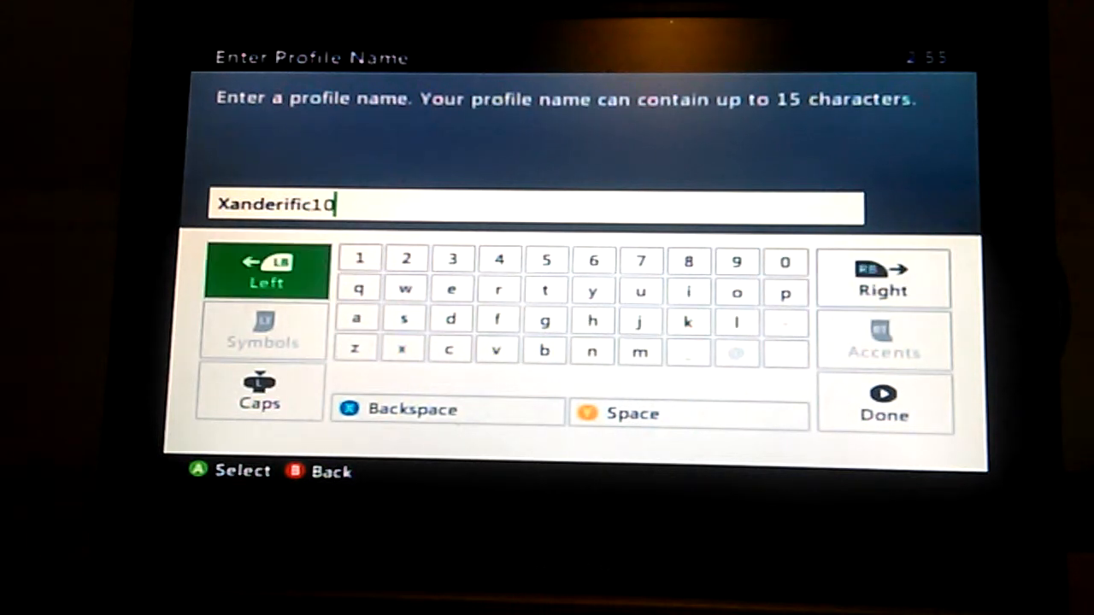
click(883, 403)
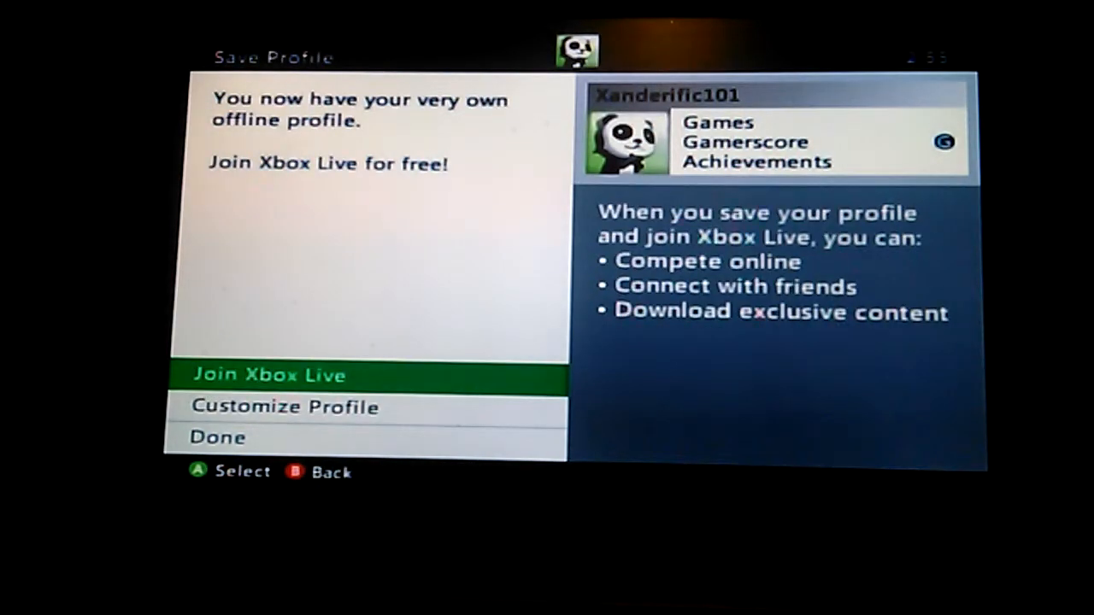
Check Customize Profile, then choose Join Xbox Live to reach the sign-up welcome screen
key(Down)
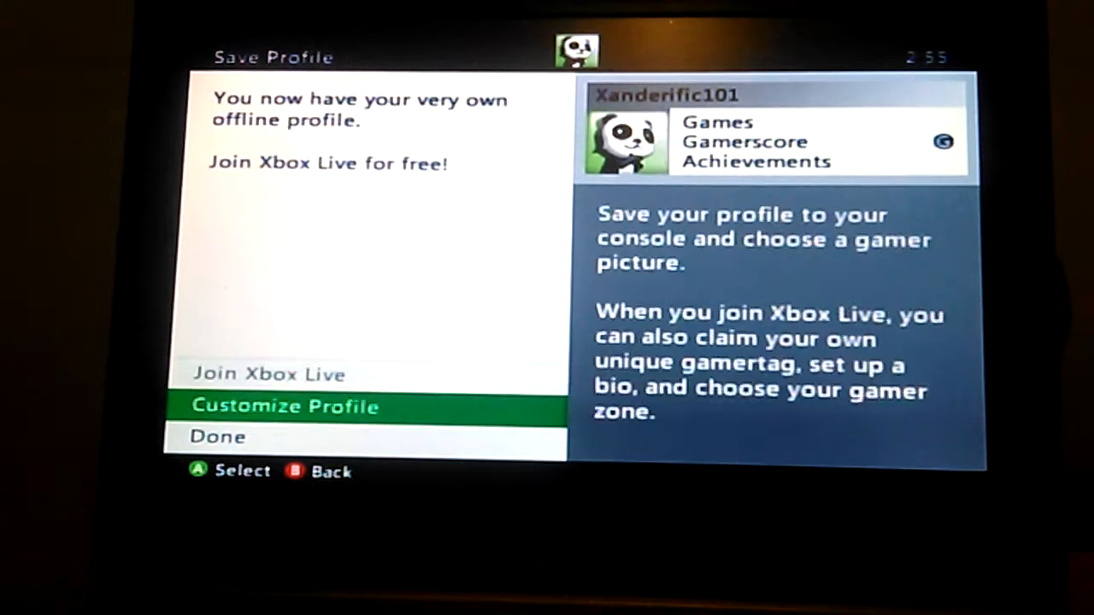
key(up)
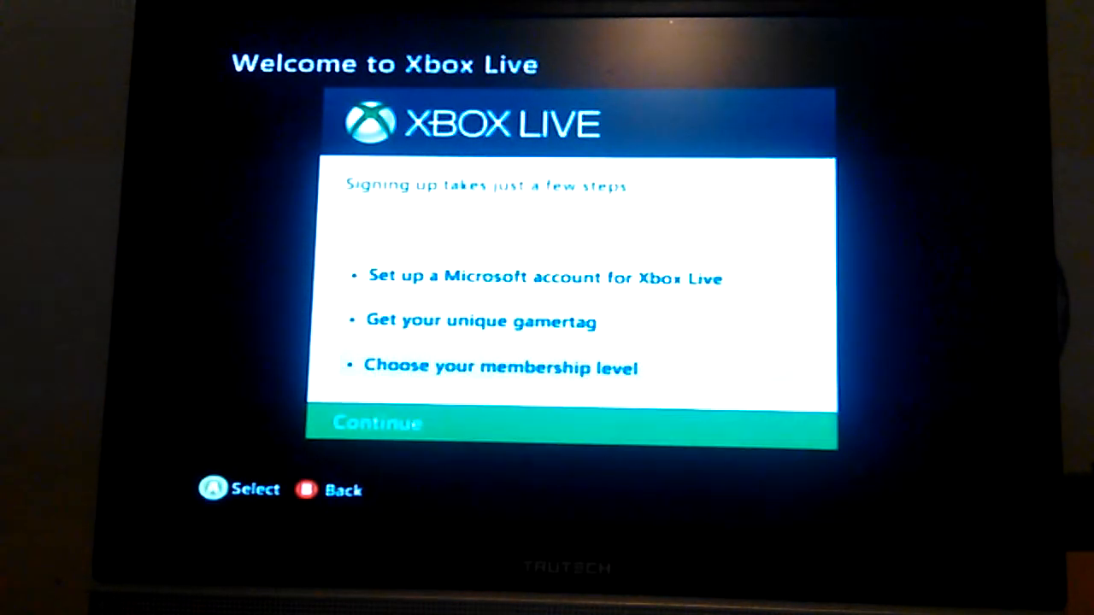
click(376, 424)
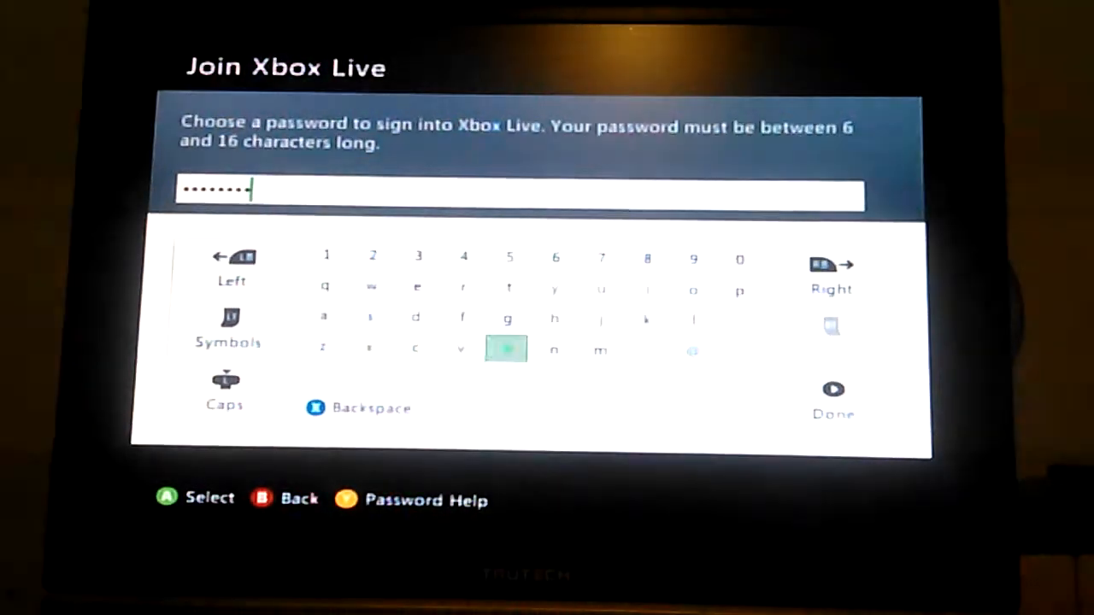
Confirm the account password with Done and reach the Secret Question list
click(371, 285)
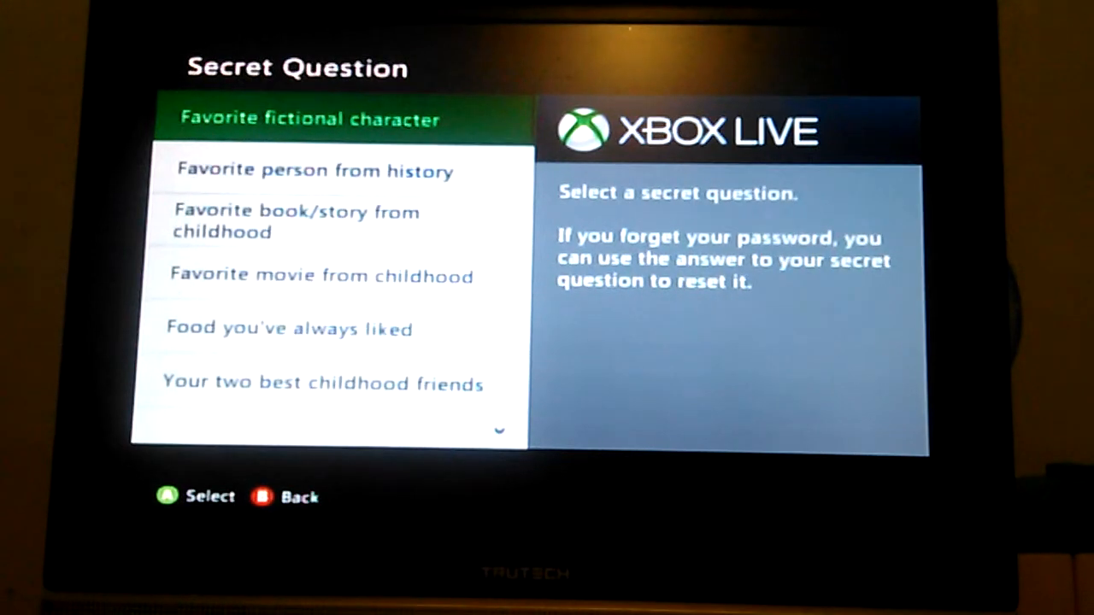
scroll(down, 3)
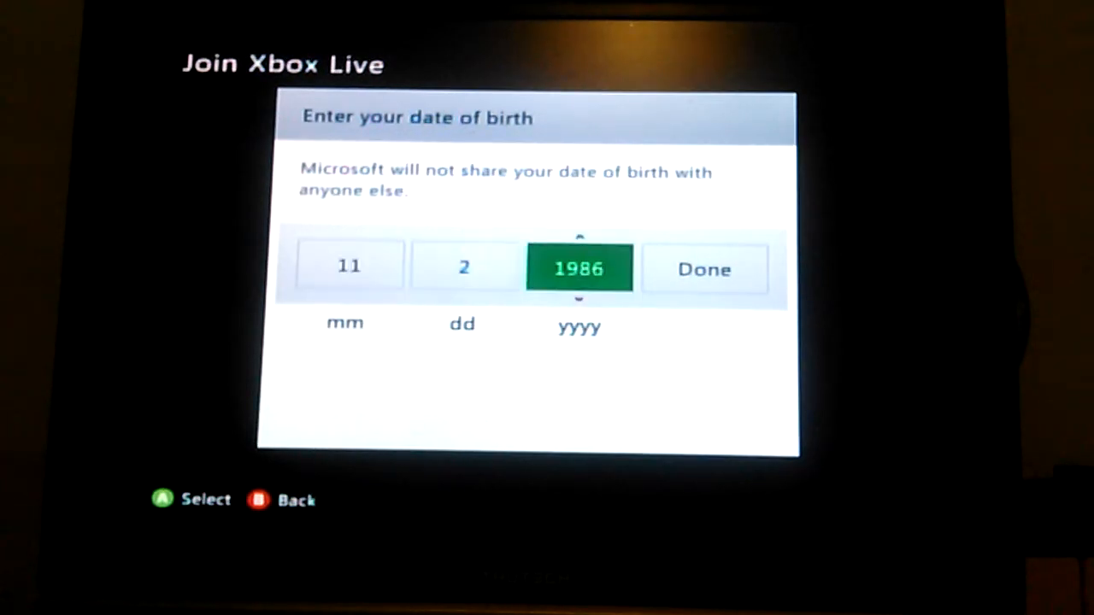
Confirm the date of birth and accept the privacy settings, activating the account as WordlessTrack1
click(704, 267)
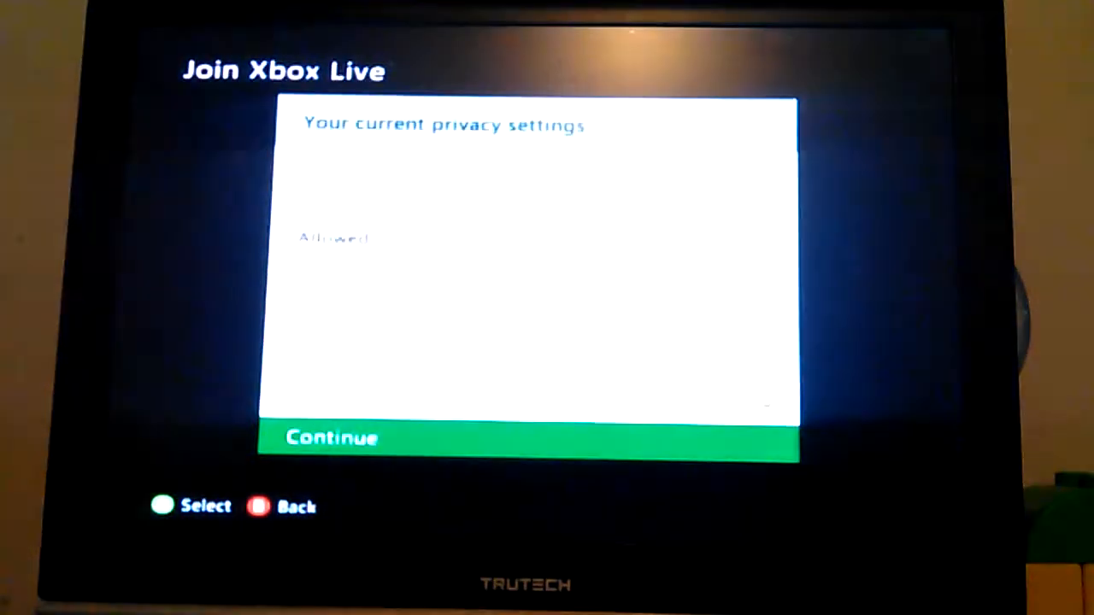
click(331, 437)
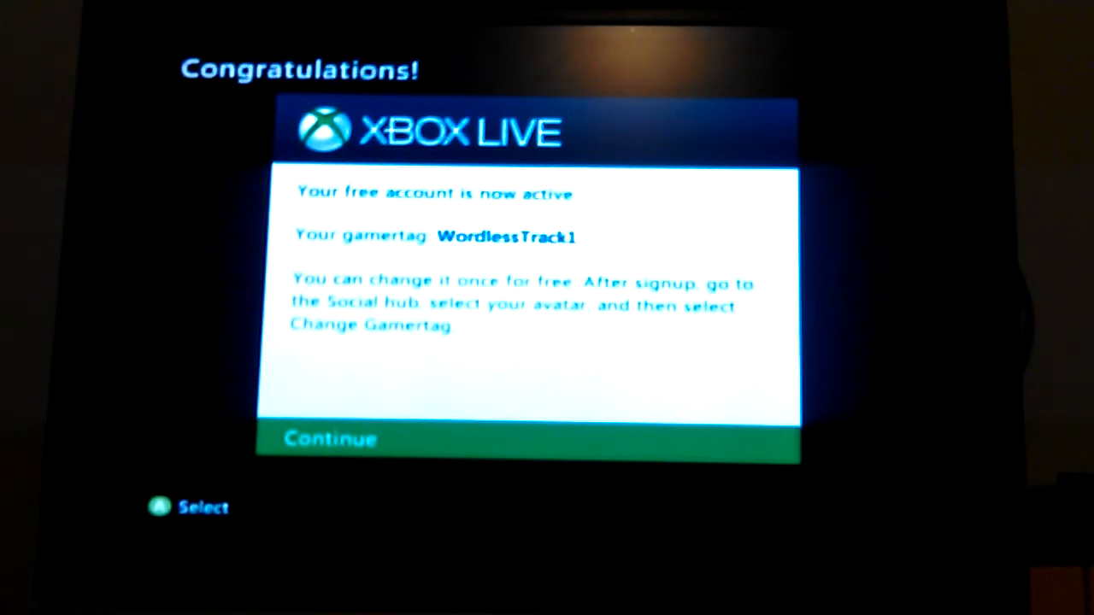
Continue past Congratulations and the Gold offer to the social hub signed in as WordlessTrack1
click(329, 437)
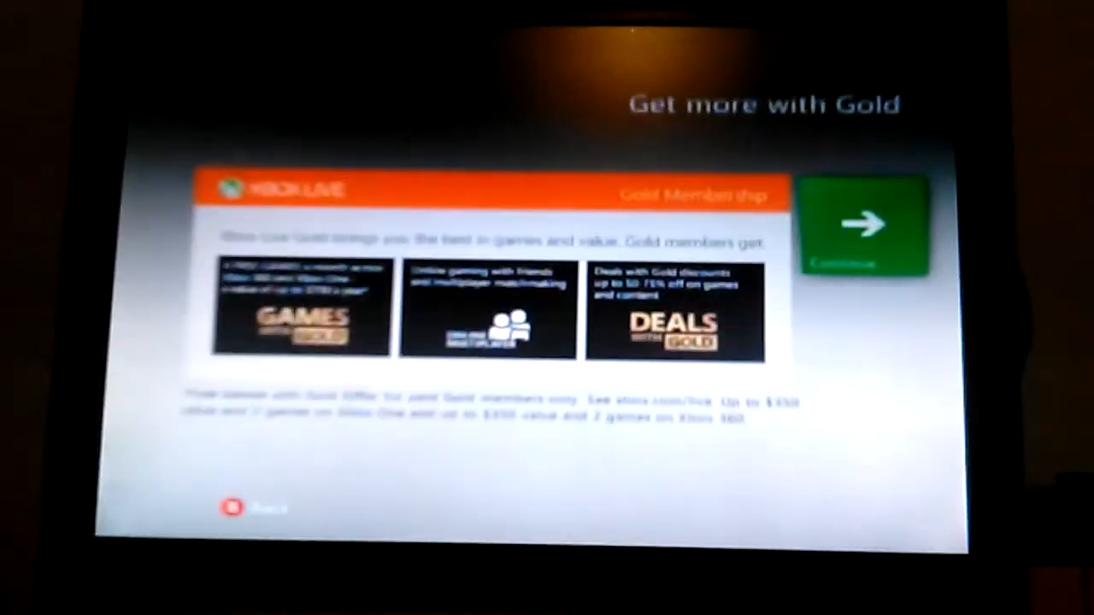
click(861, 224)
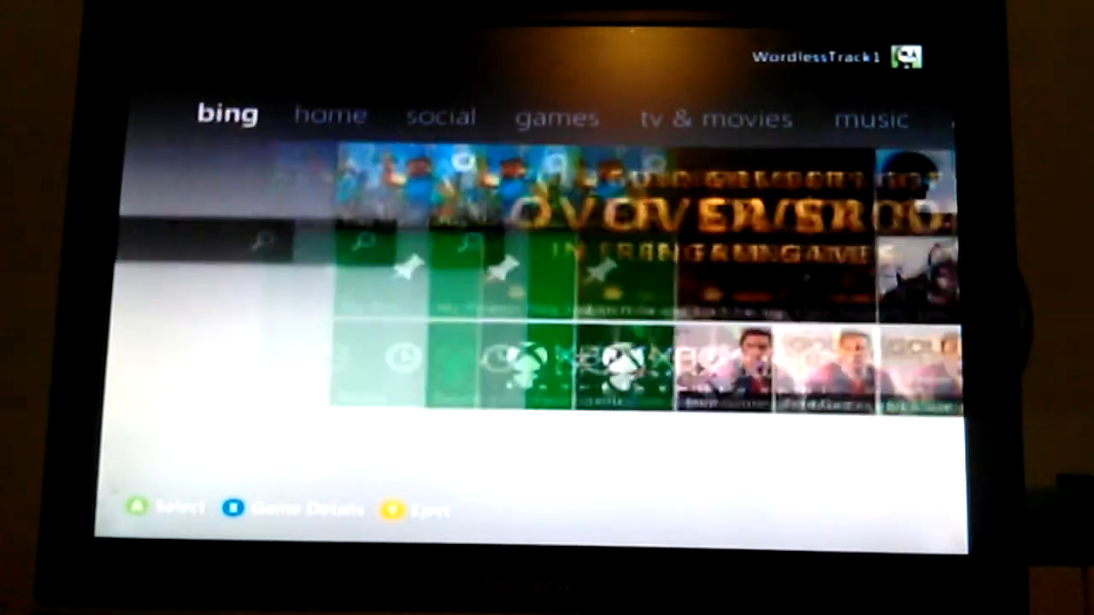
click(441, 117)
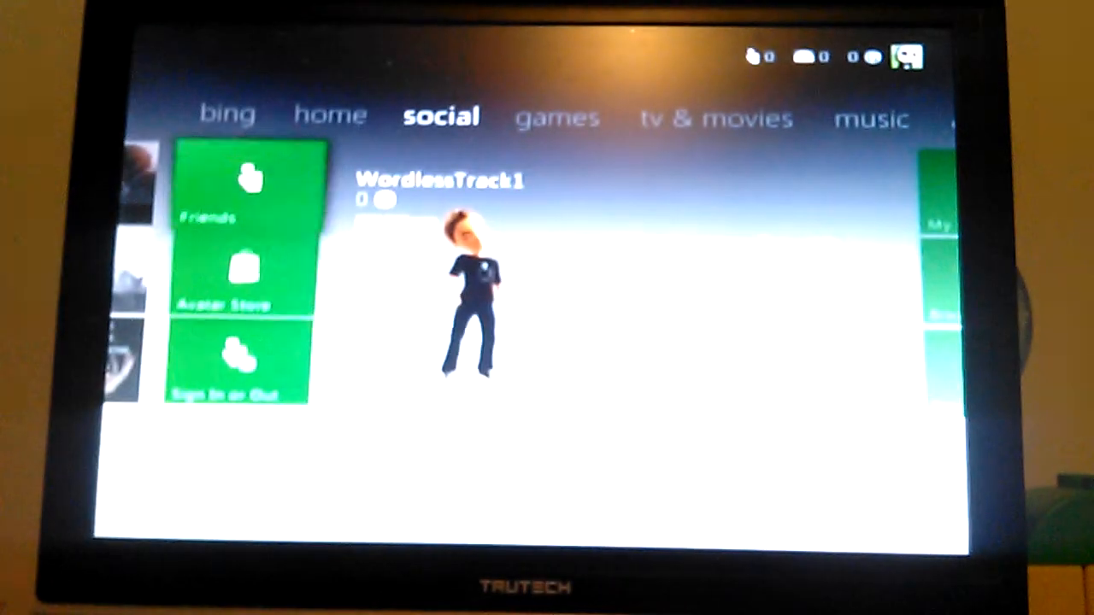